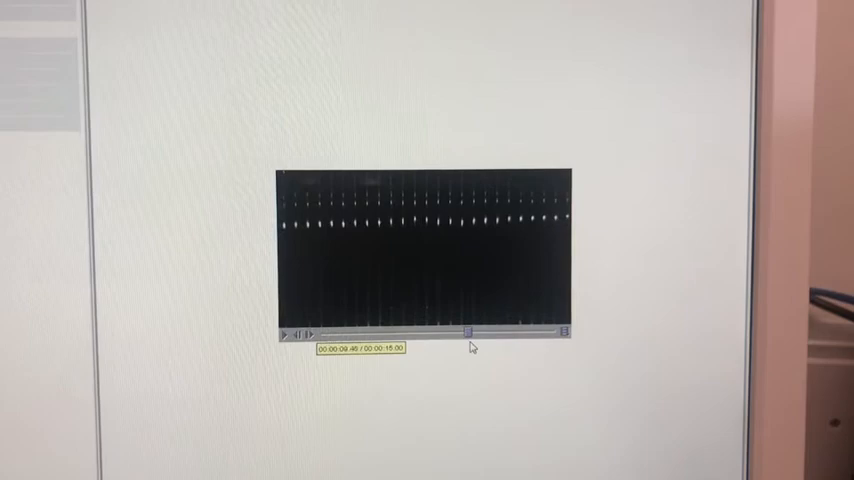
Scrub the playhead forward along the timeline to a later moment in the glass rod clip
left_click_drag(468, 332, 524, 332)
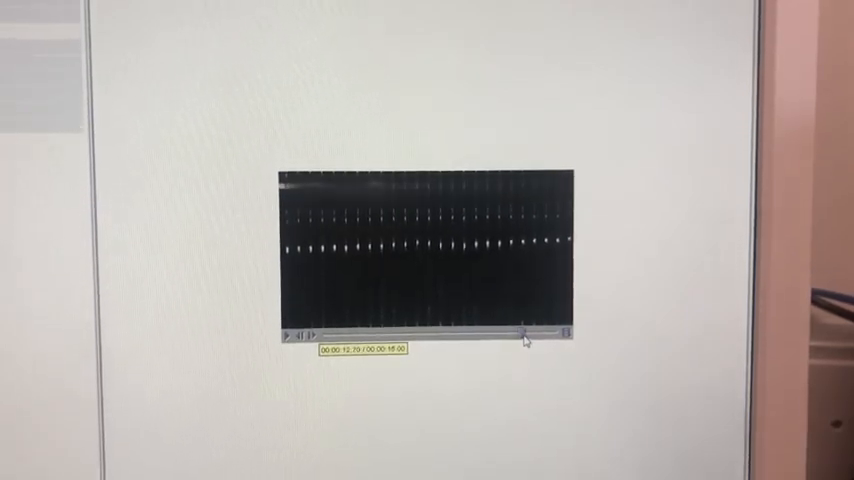